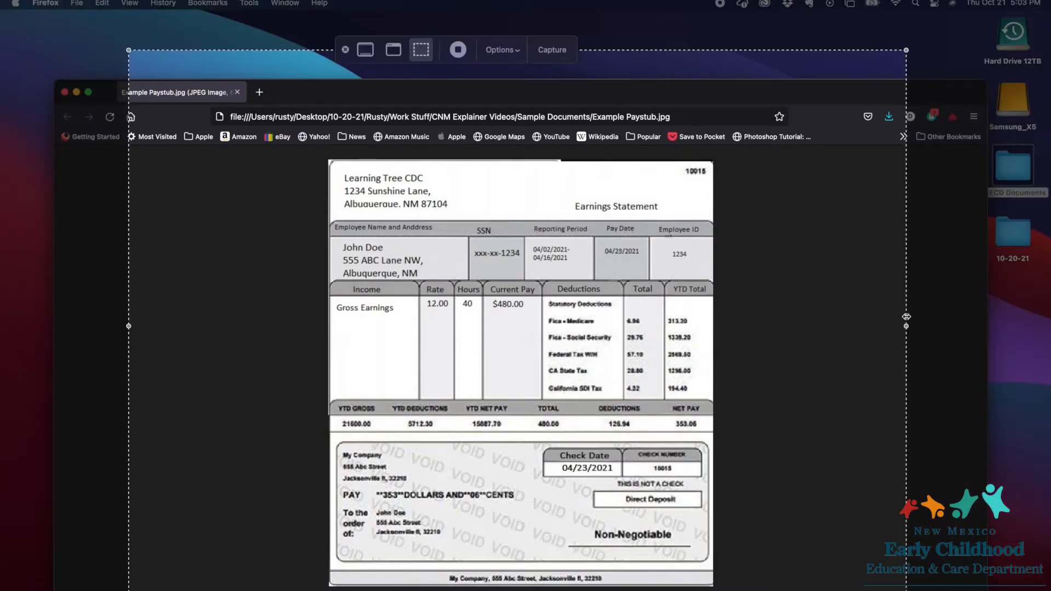
mouse_move(524, 85)
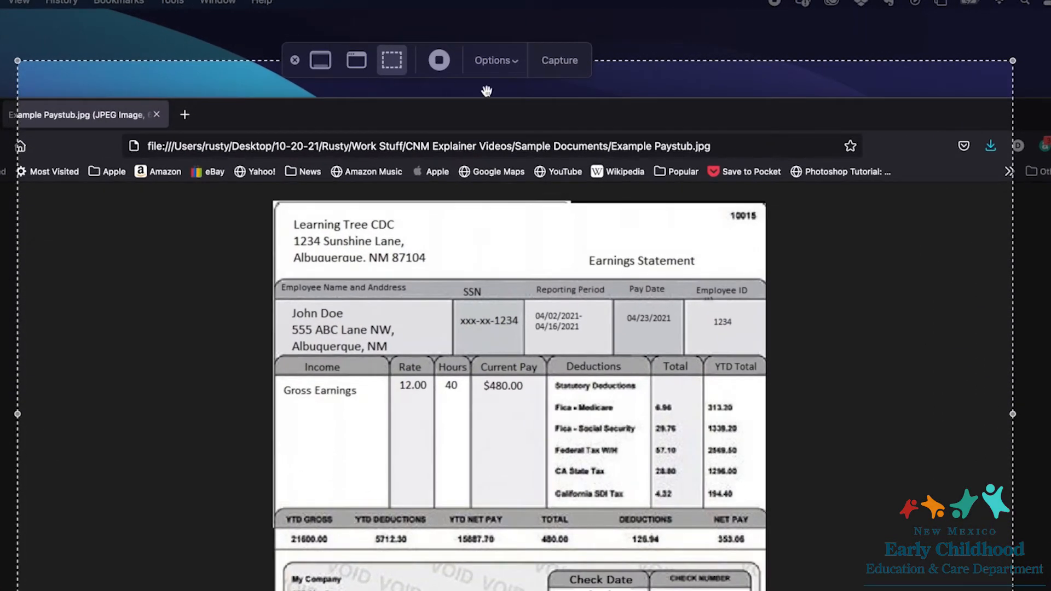
mouse_move(515, 72)
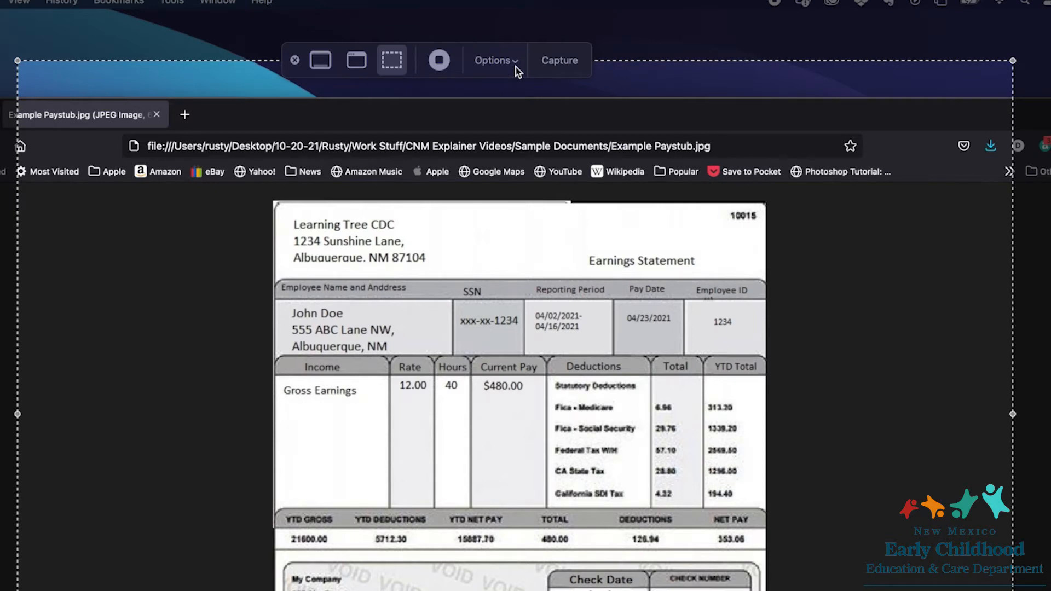
Step: Show the Screenshot toolbar's Options menu with the Save to location choices
left_click(495, 60)
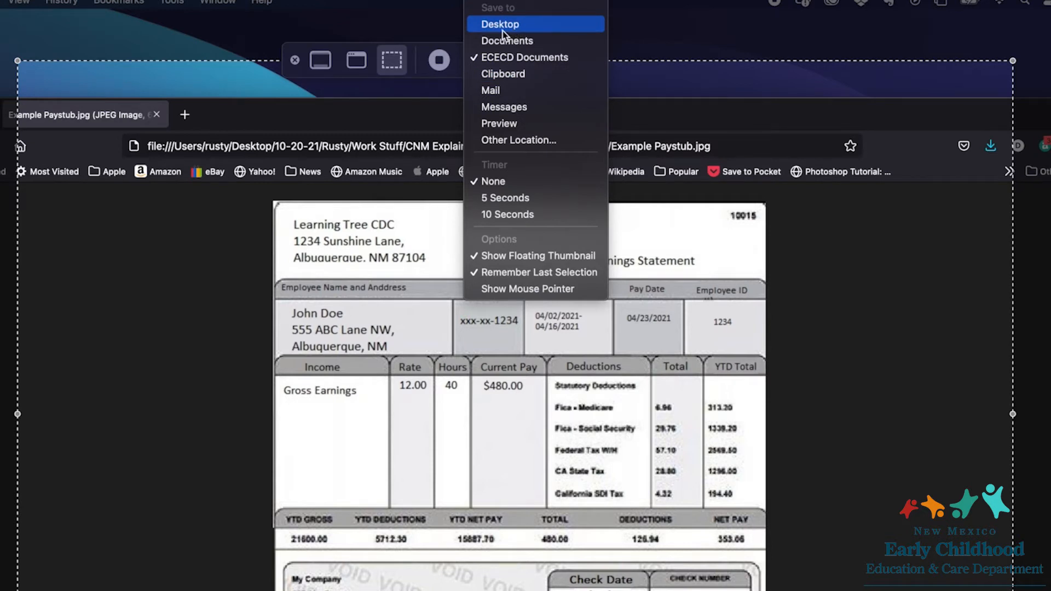
mouse_move(525, 57)
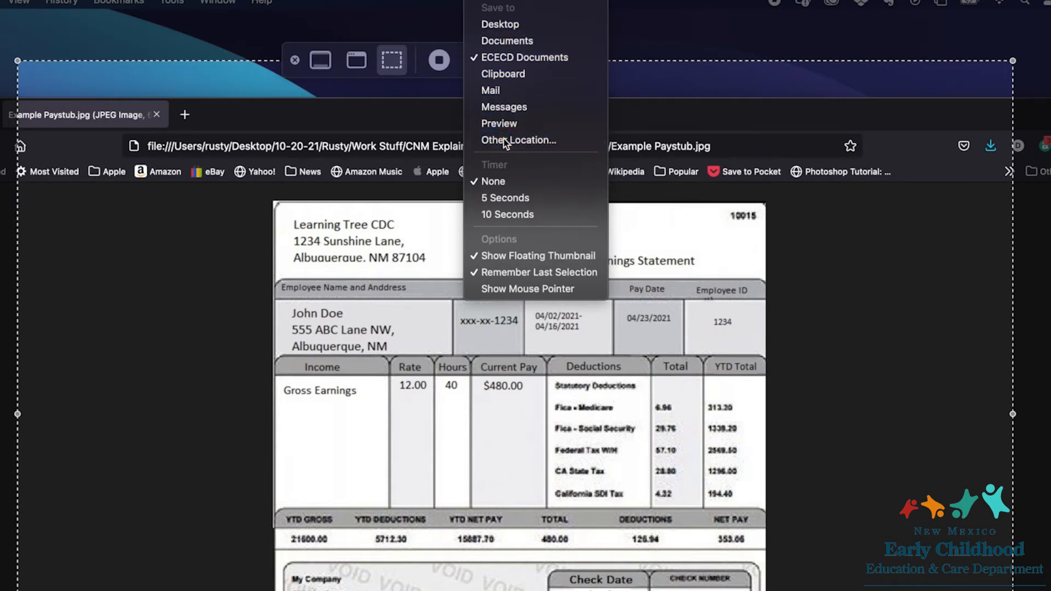
Step: Choose Other Location and set the Desktop's ECECD Documents folder as the screenshot save folder
left_click(518, 140)
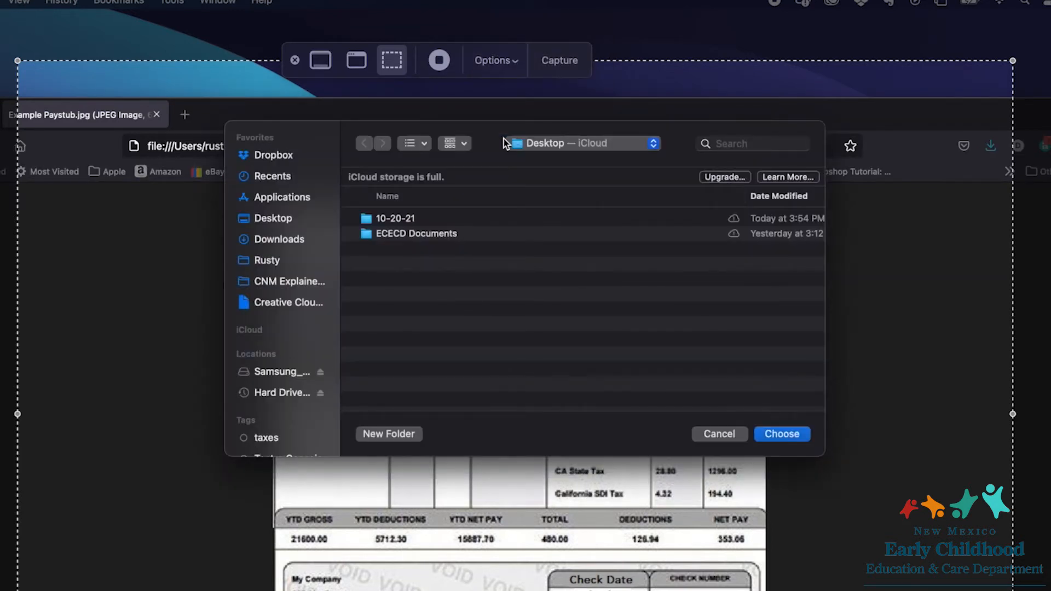
mouse_move(441, 239)
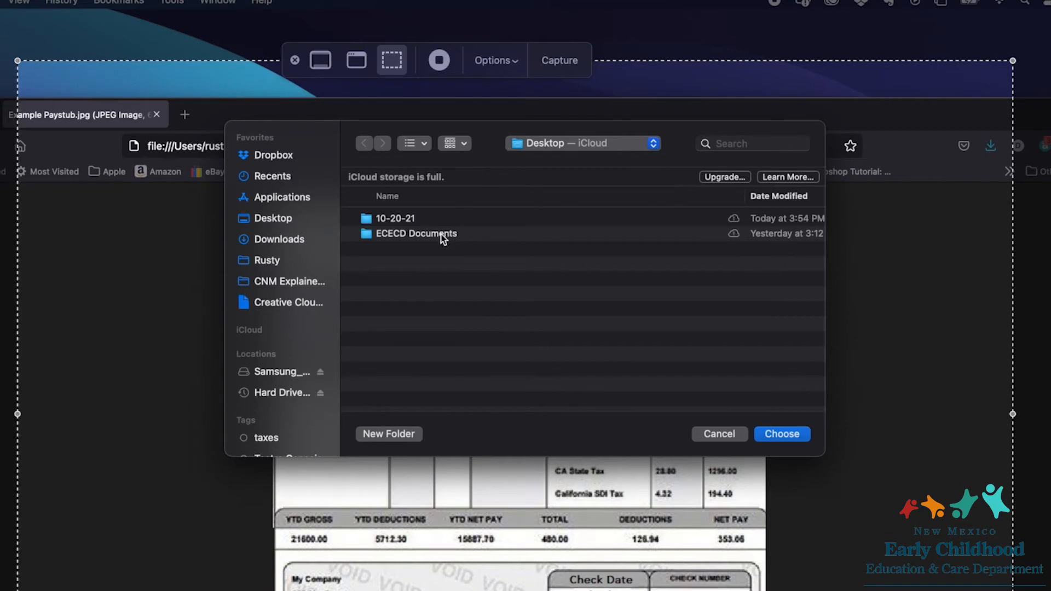
left_click(416, 233)
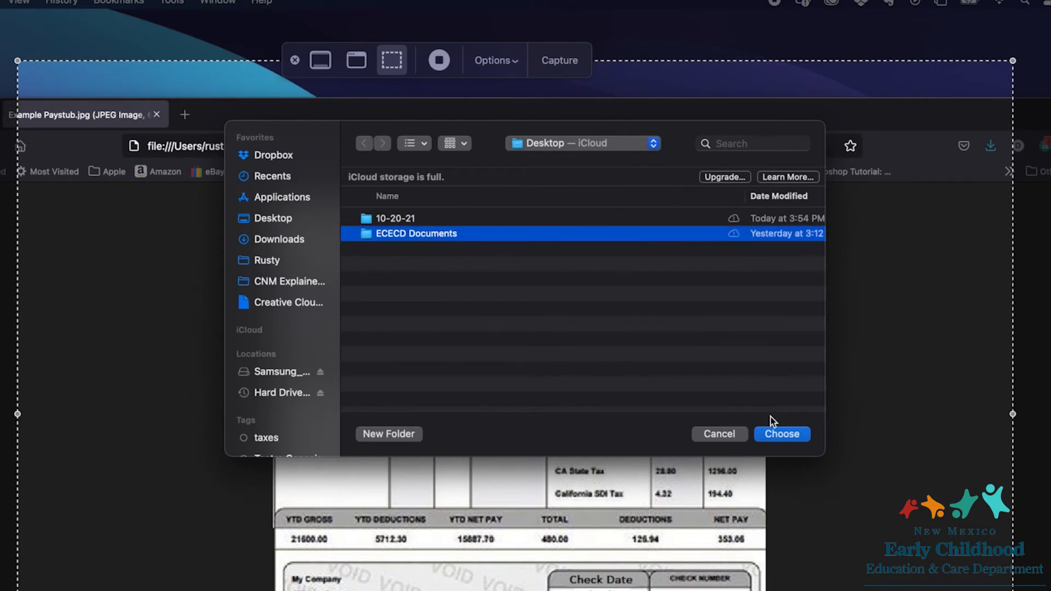
left_click(781, 434)
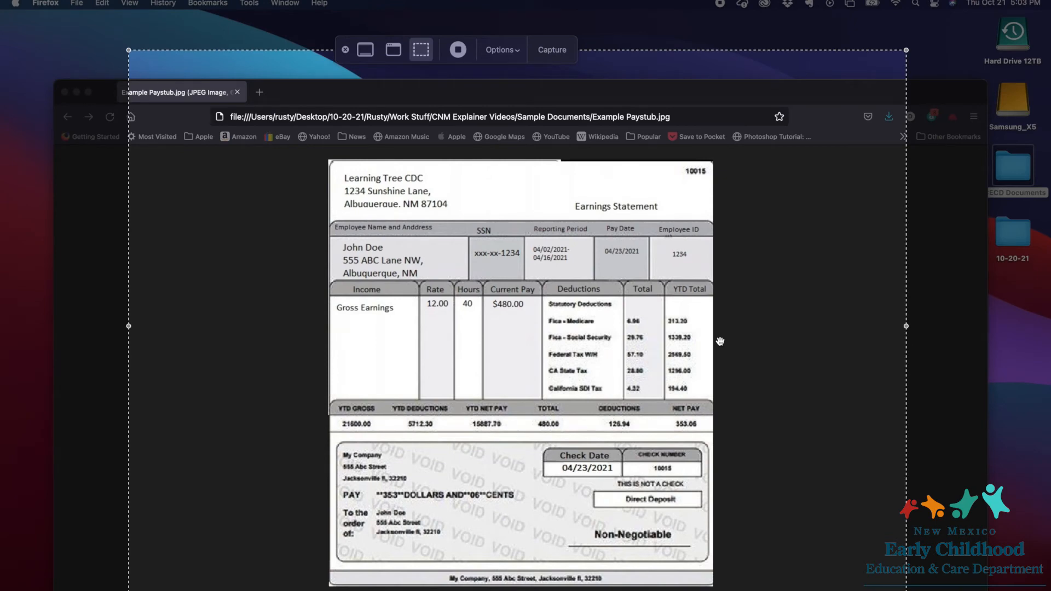
mouse_move(640, 229)
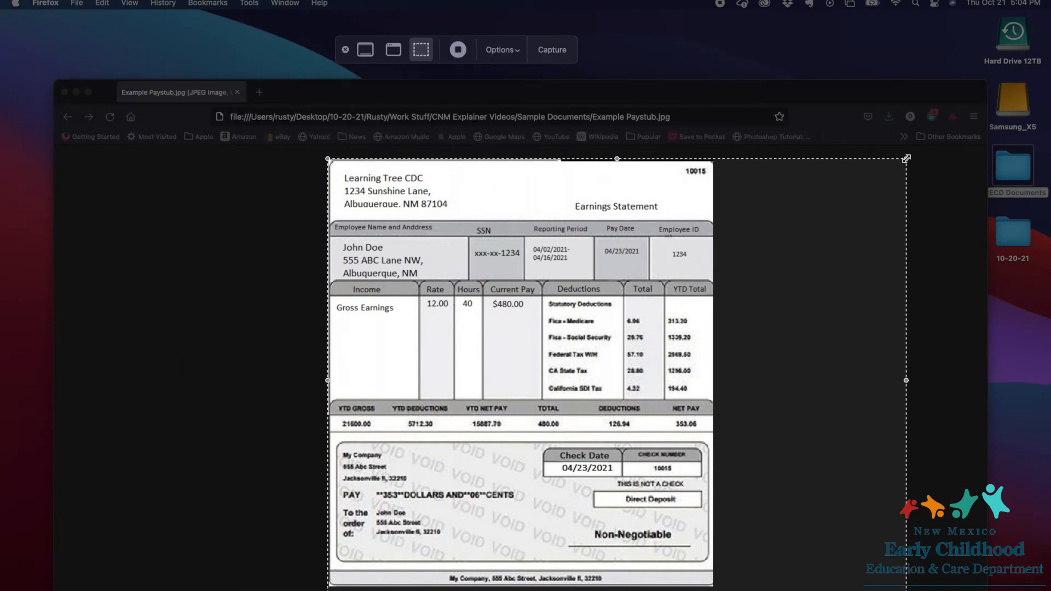
Step: Frame the capture area around the paystub and view the saved Screen Shot file in ECECD Documents
left_click_drag(906, 159, 715, 159)
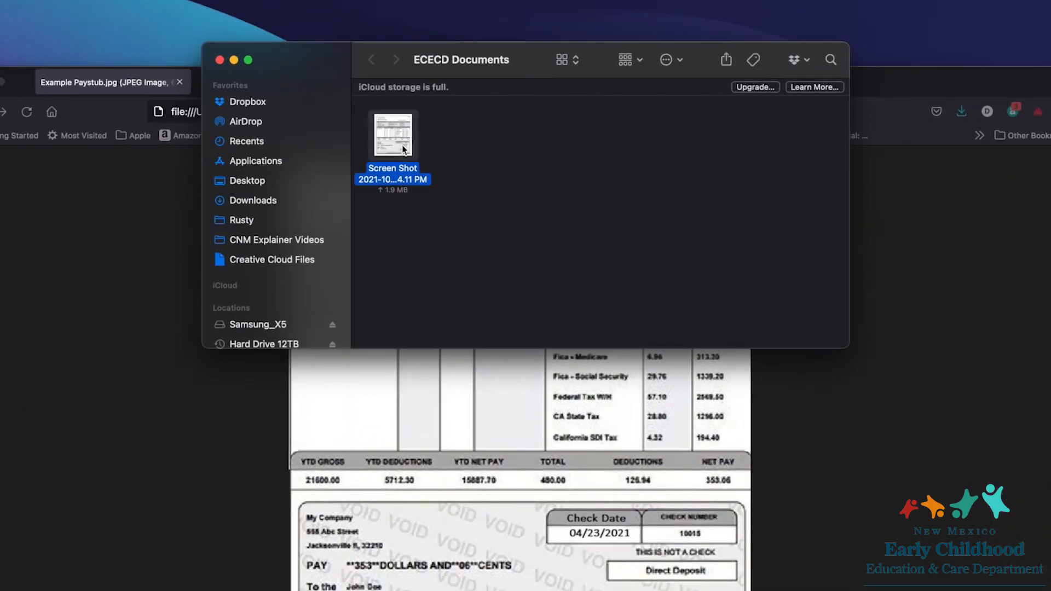
double_click(392, 137)
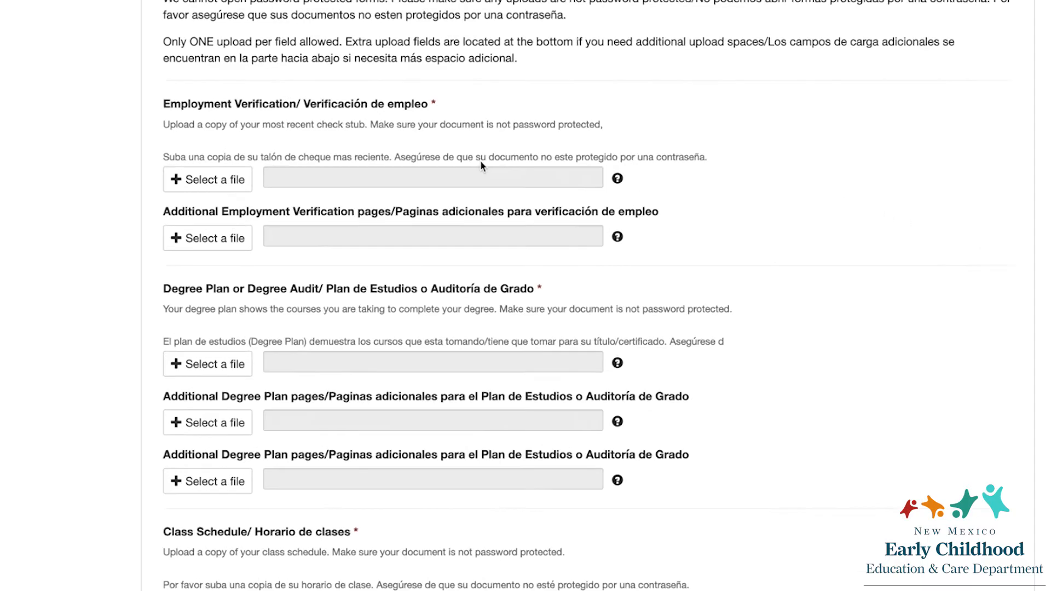
Step: Attach Paystub.jpg to the Employment Verification field, then start the Degree Plan file selection
left_click(207, 179)
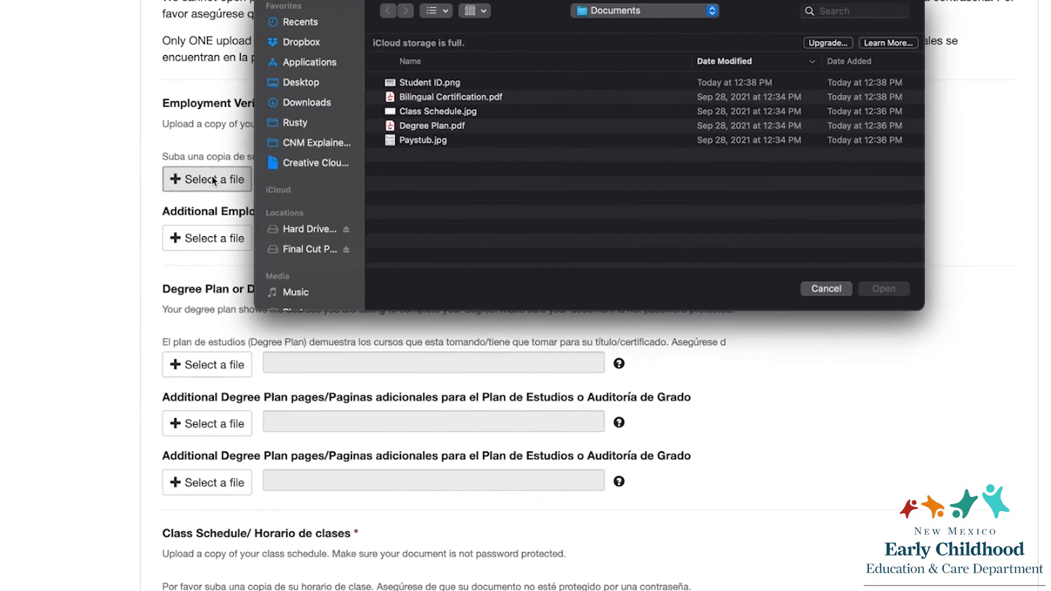
left_click(422, 140)
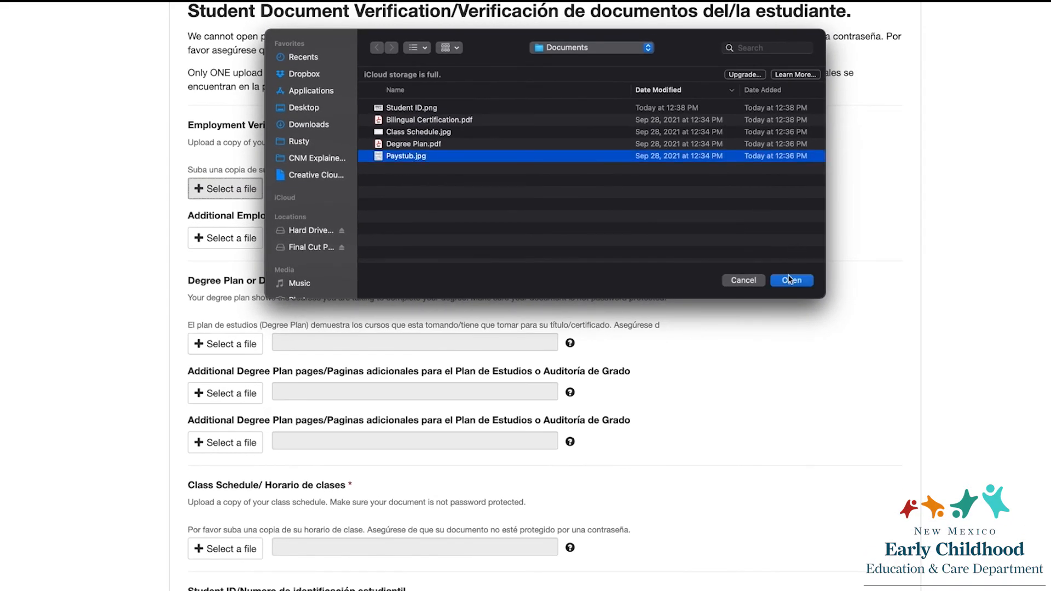
left_click(790, 280)
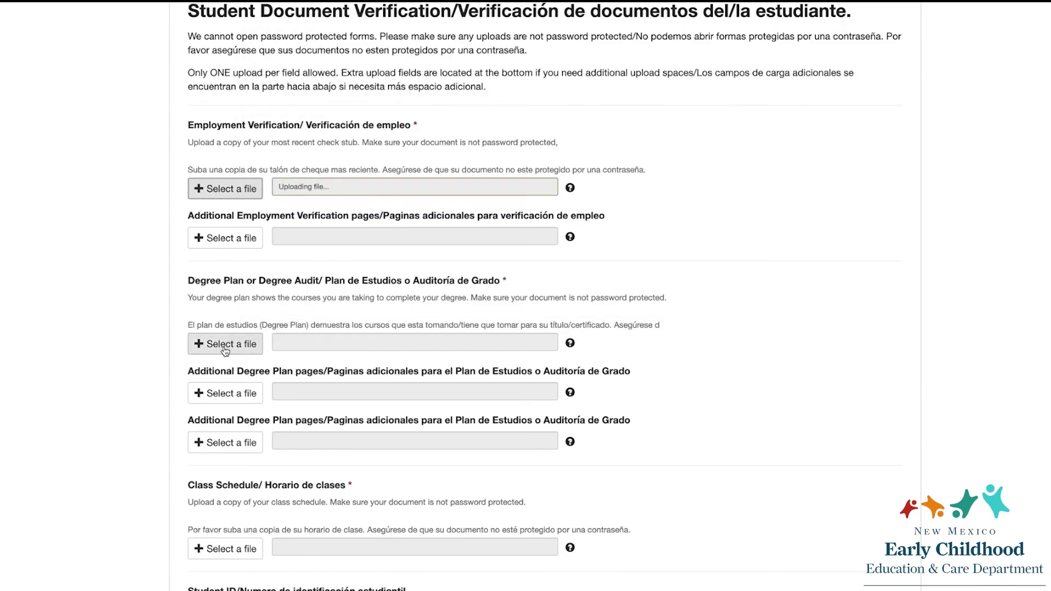
left_click(225, 343)
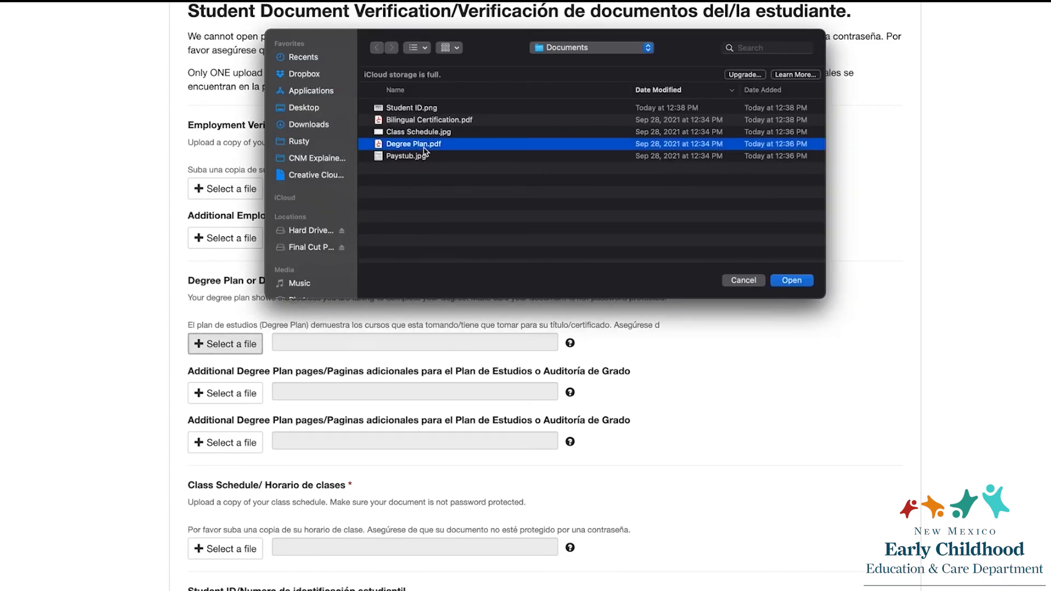